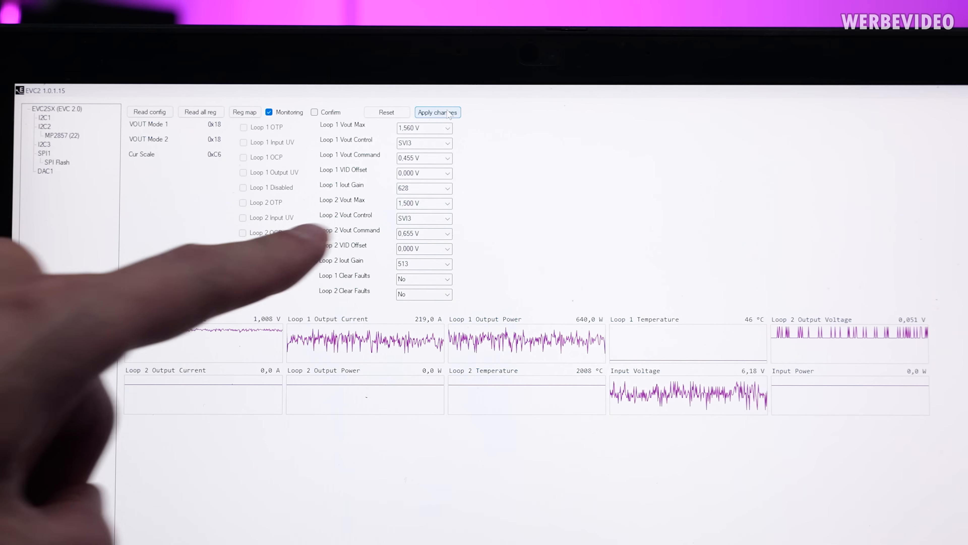
- Show GPU-Z live sensors with Board Power Draw around 364-376 W at 100% load
click(242, 263)
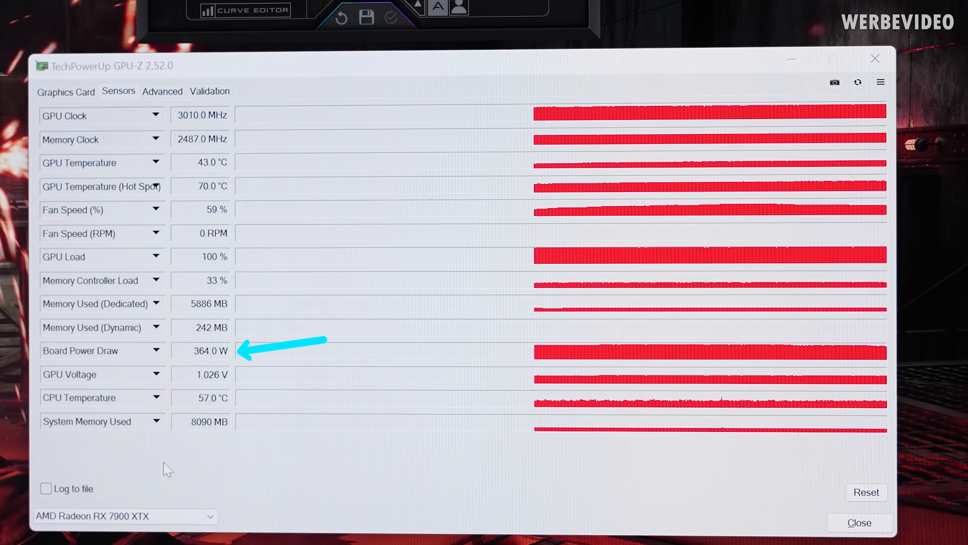
mouse_move(136, 505)
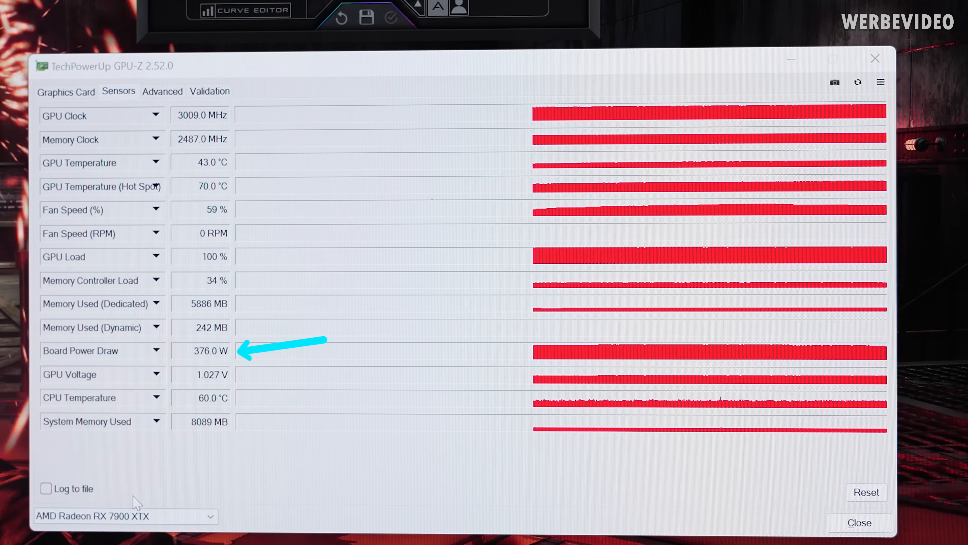